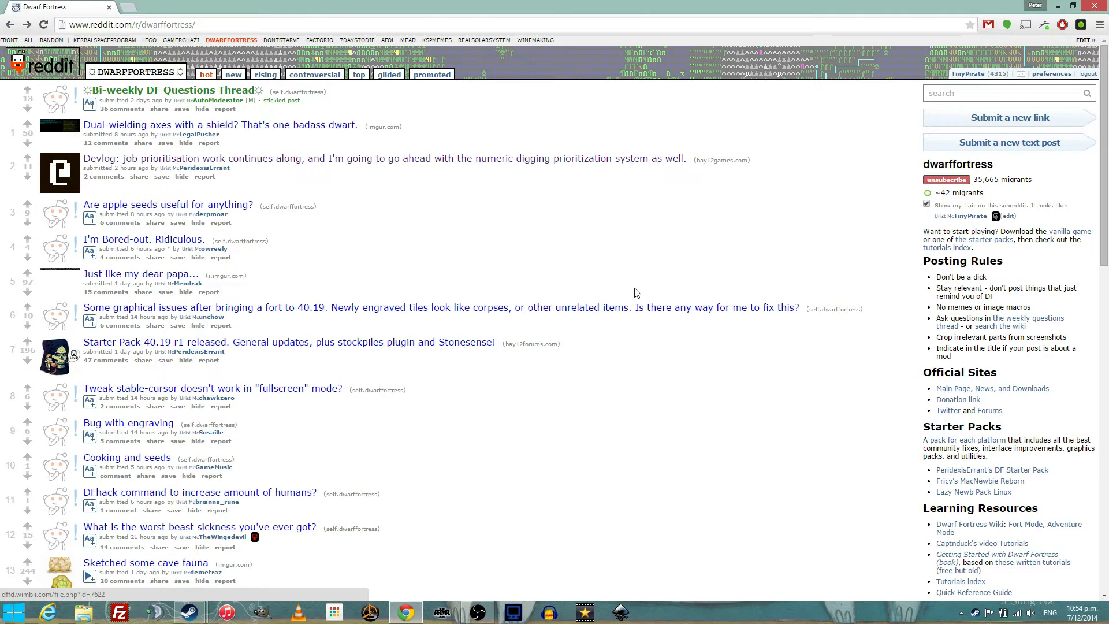
mouse_move(804, 307)
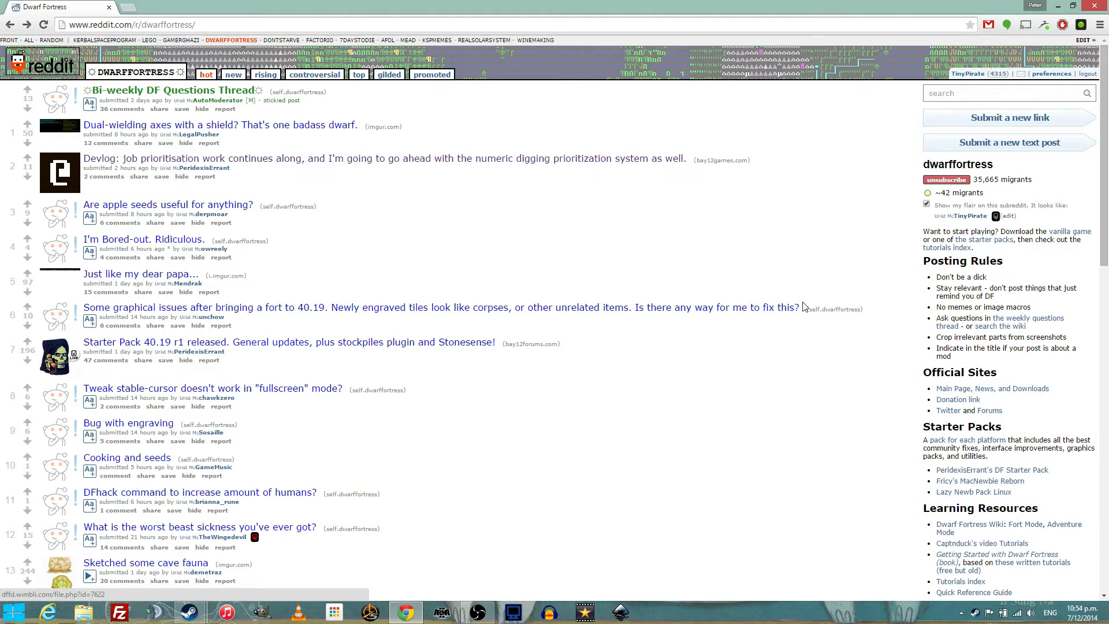
Follow the DF Starter Pack link in the dwarffortress subreddit sidebar
left_click(985, 470)
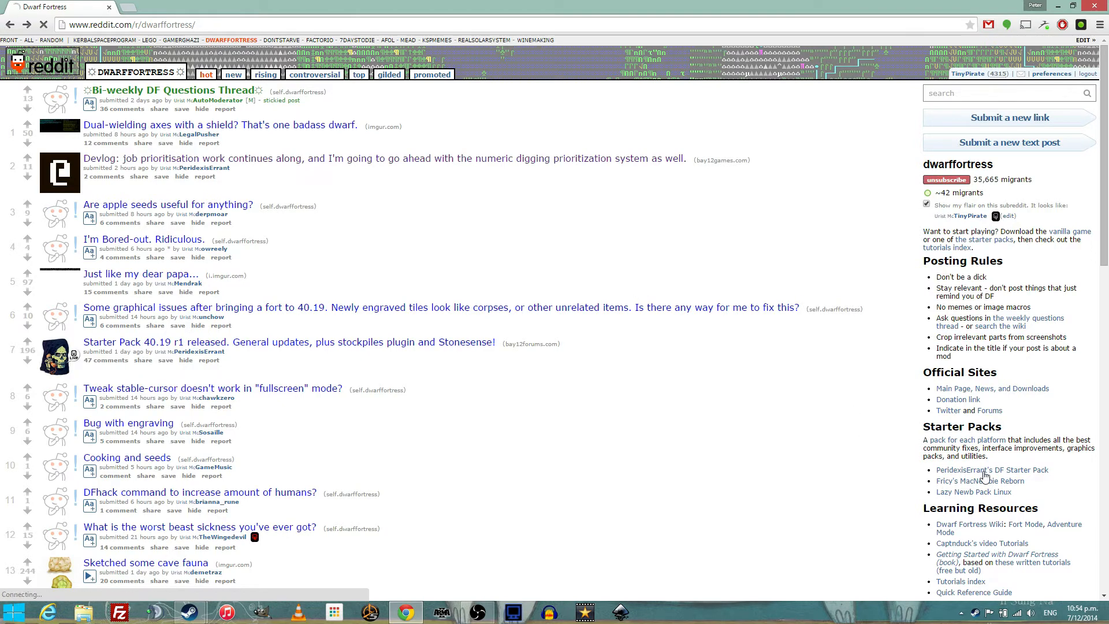
Scroll through the 40_19 Starter Pack forum thread to its Download link
left_click(990, 470)
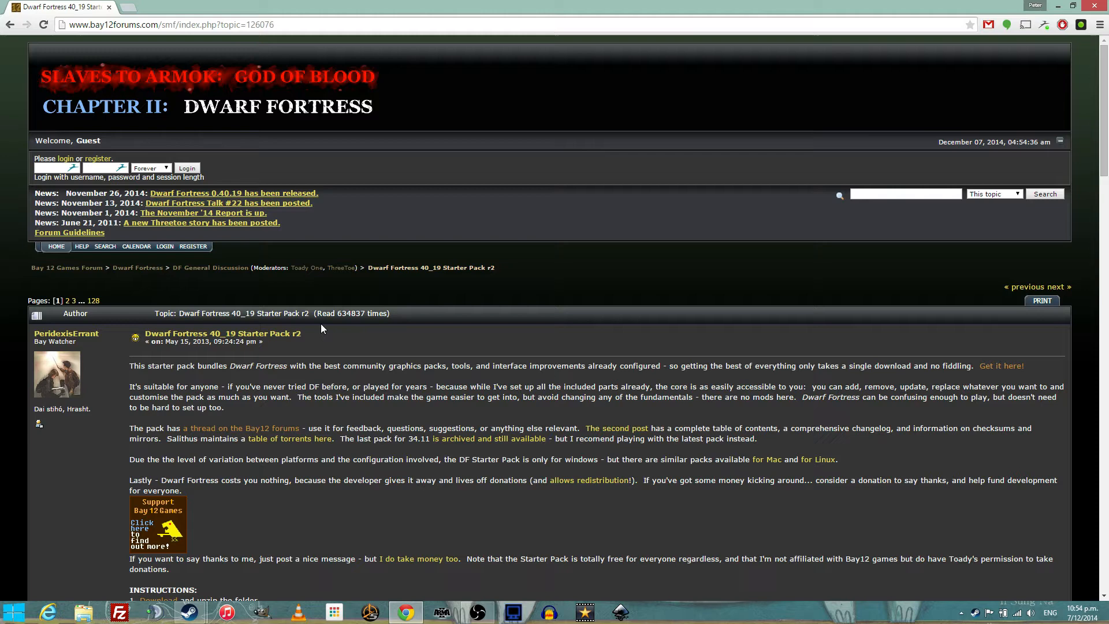
scroll("down", 3)
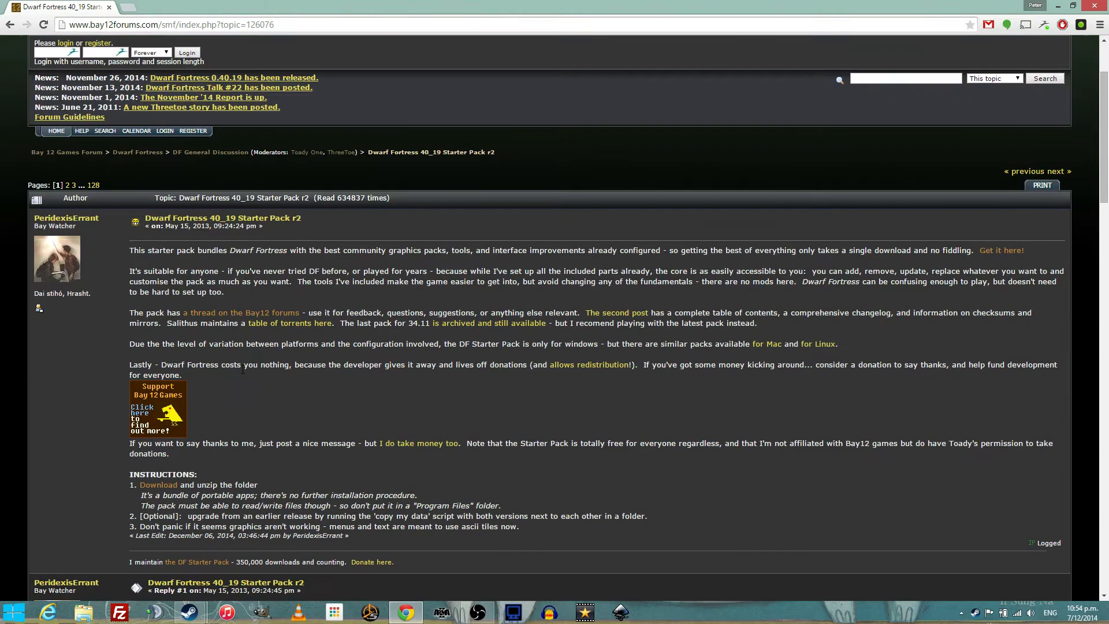
scroll("down", 3)
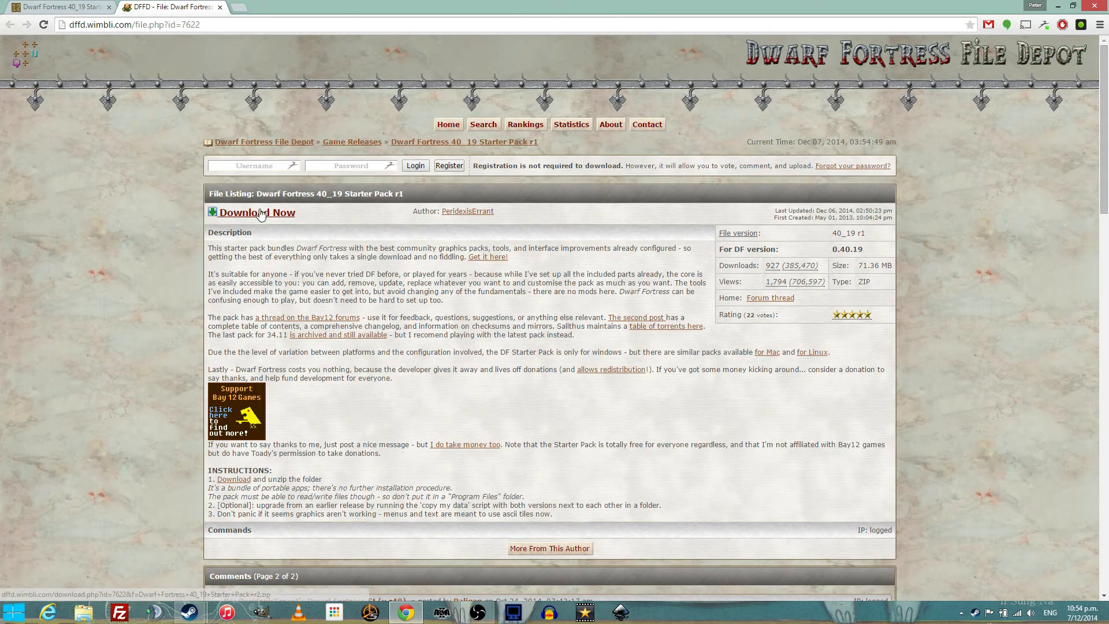
mouse_move(374, 257)
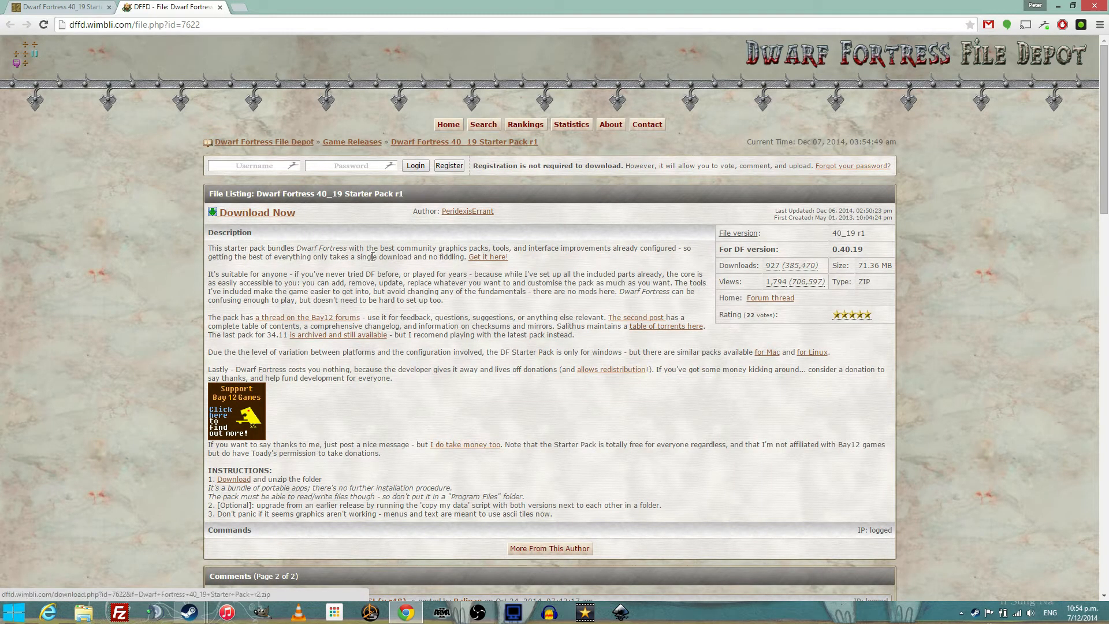
Start downloading the Dwarf Fortress 40_19 Starter Pack zip via Download Now
left_click(256, 212)
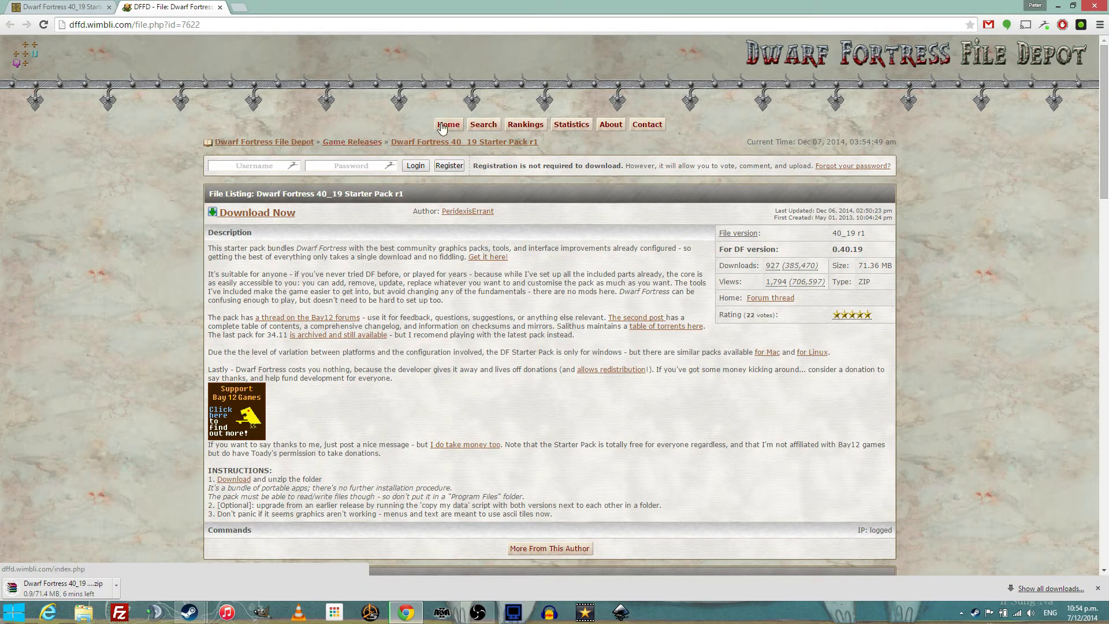
Return to the DFFD main index and browse the Tilesets file category
left_click(448, 123)
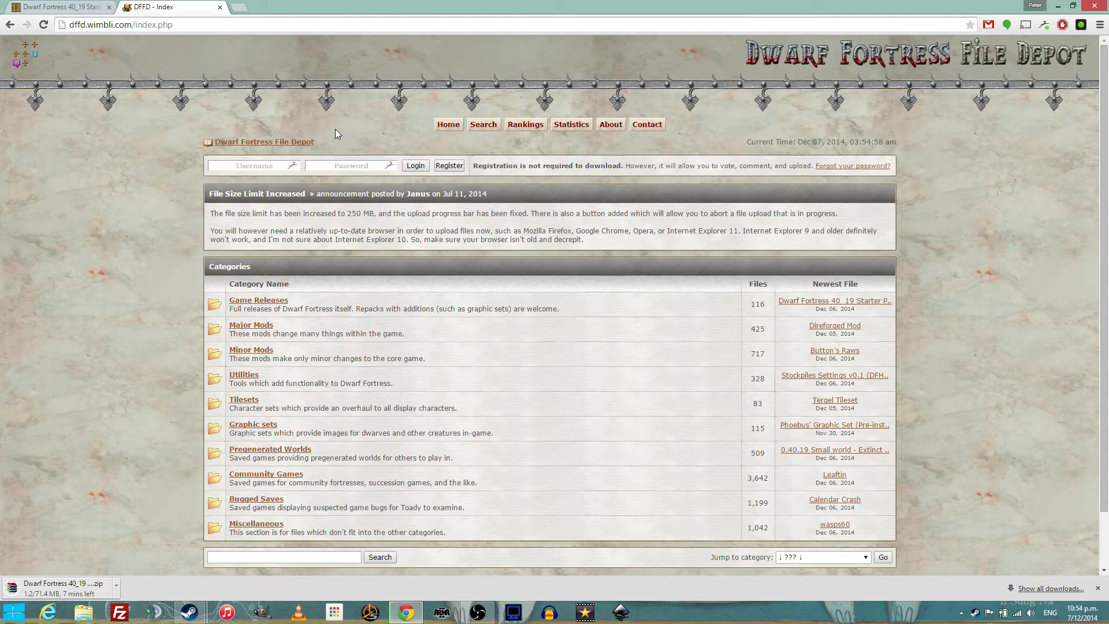
scroll("down", 3)
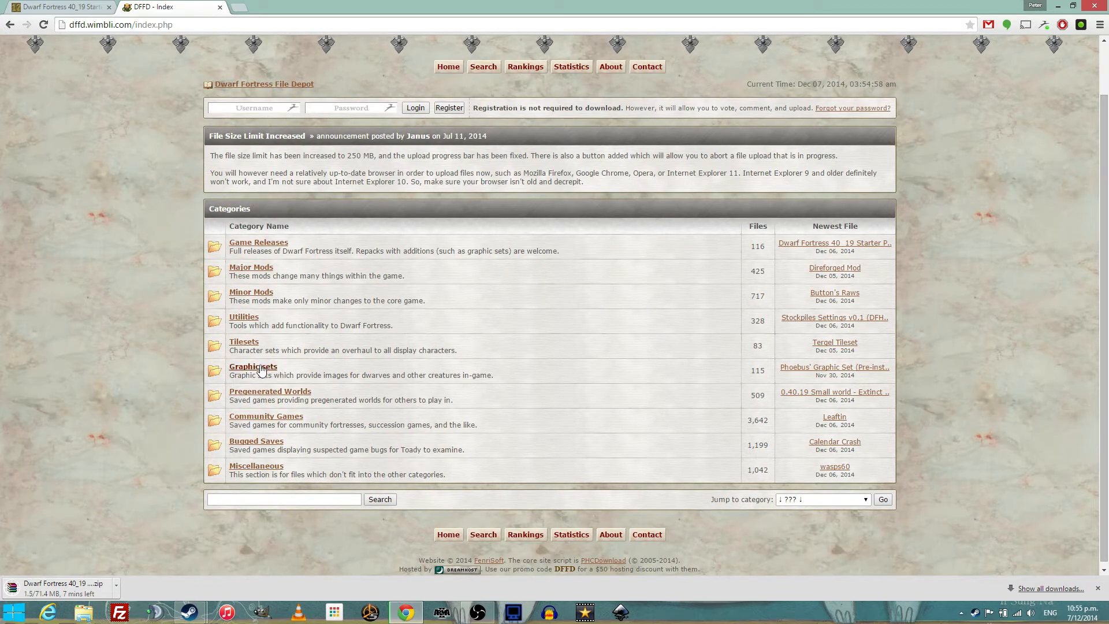
mouse_move(244, 342)
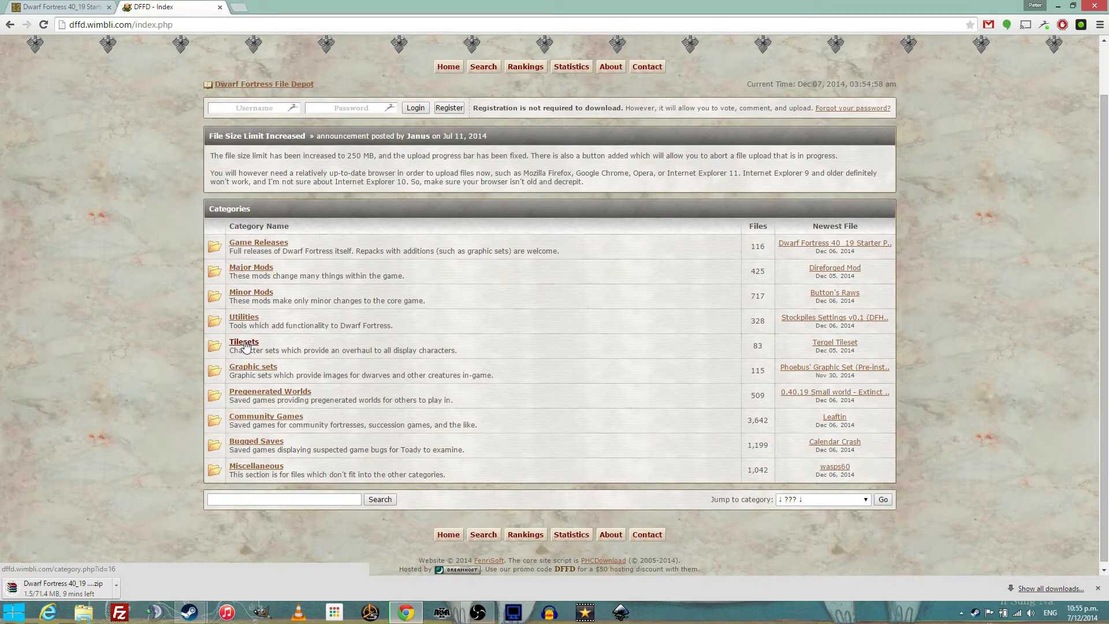
left_click(243, 342)
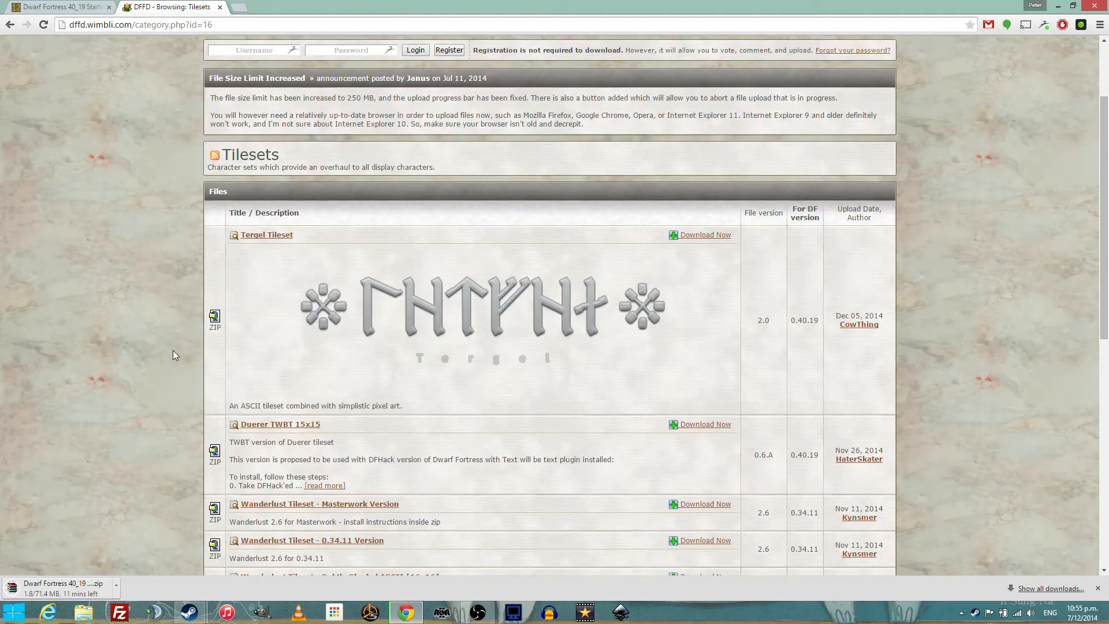
scroll("down", 3)
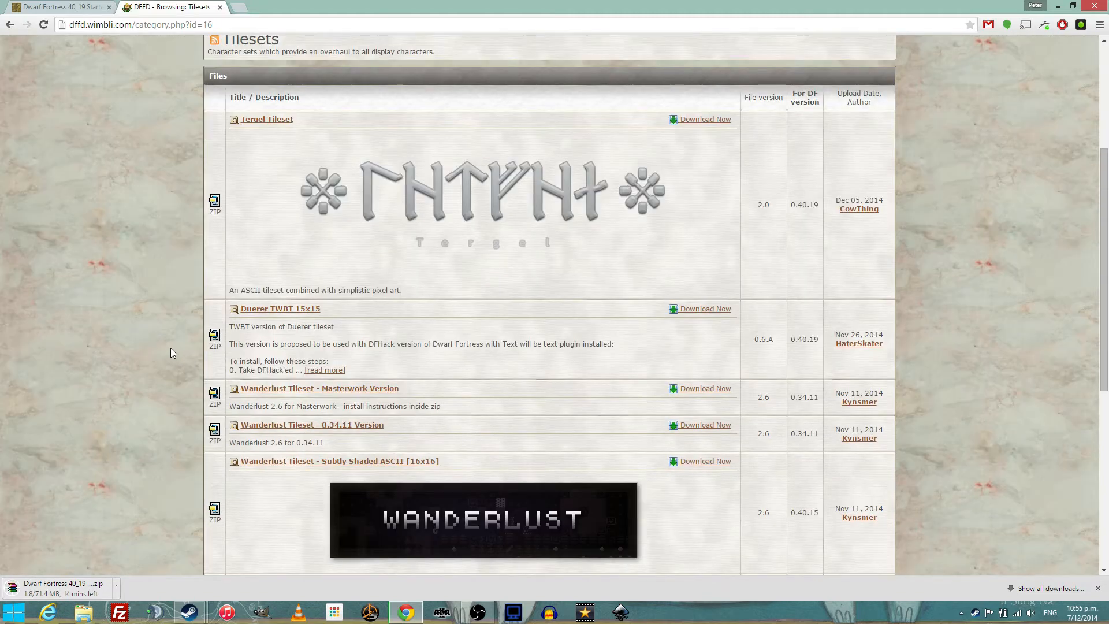
scroll("down", 3)
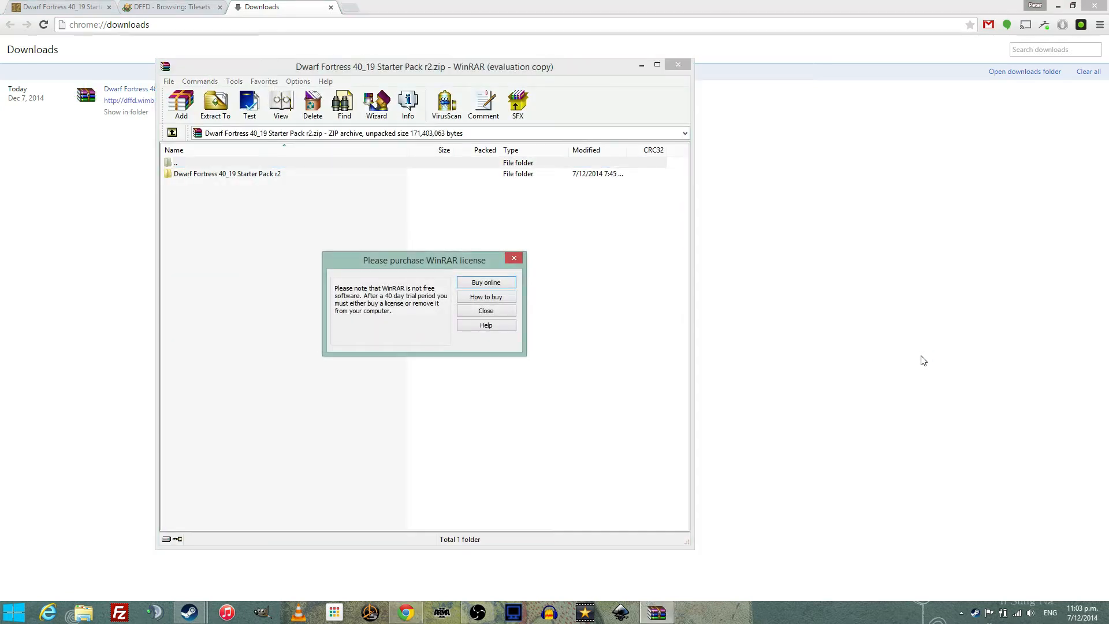
mouse_move(806, 286)
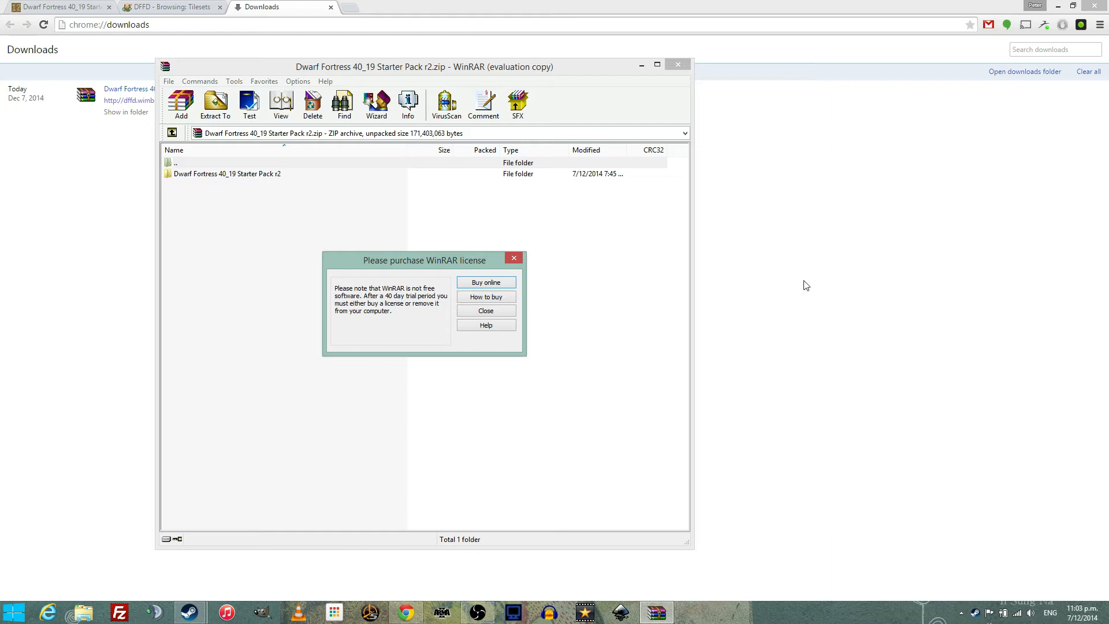
Dismiss the license reminder and extract the archive to D:\Dwarf Fortress
left_click(486, 311)
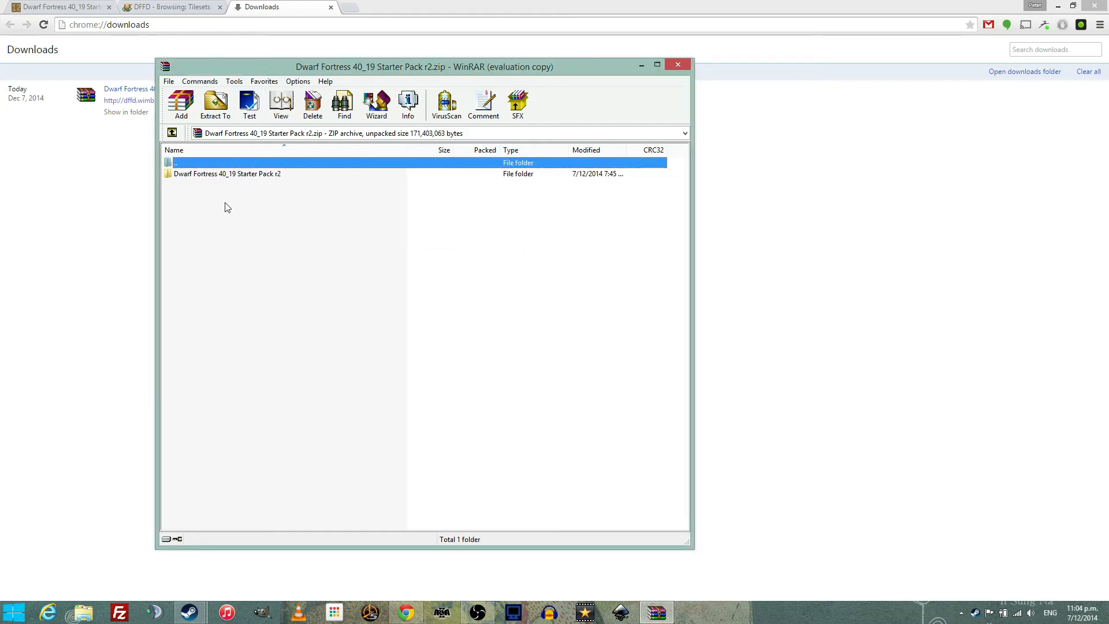
left_click(215, 105)
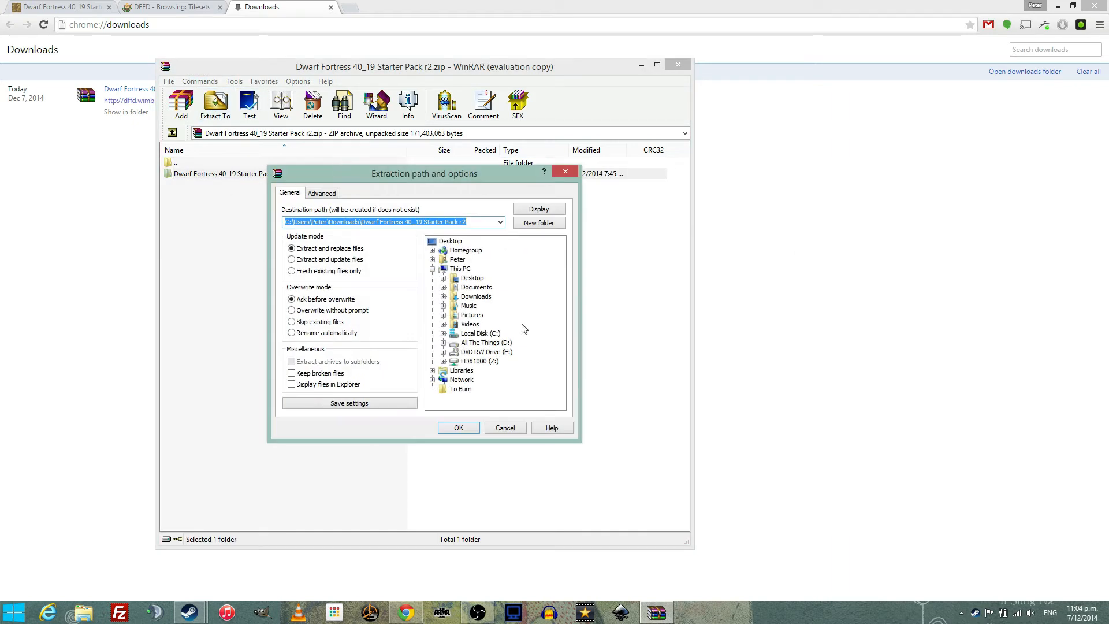
left_click(487, 342)
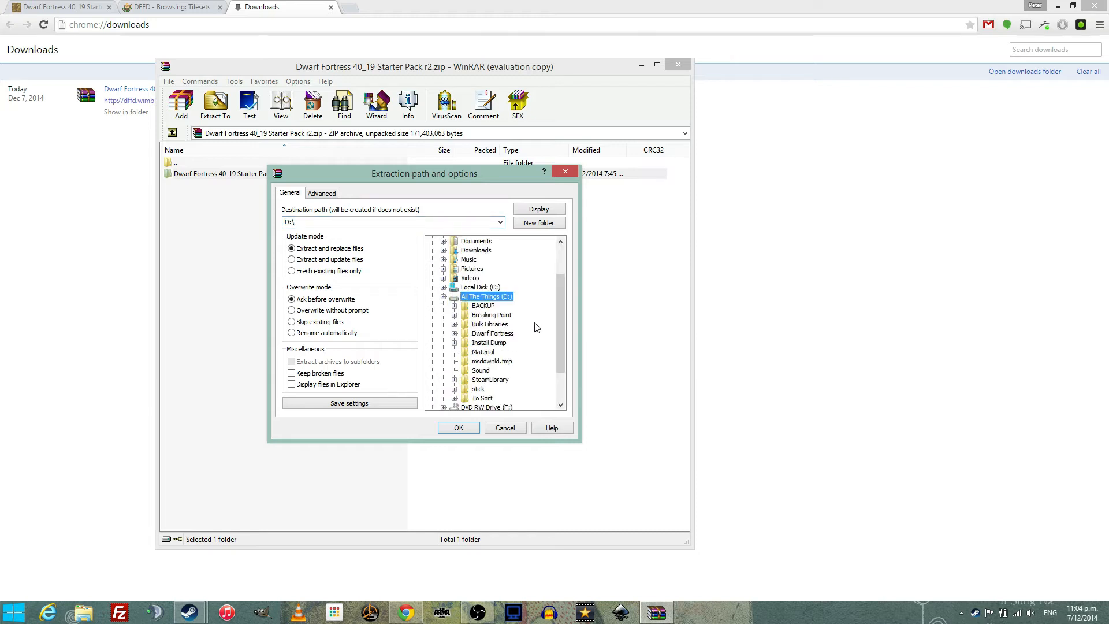
left_click(492, 333)
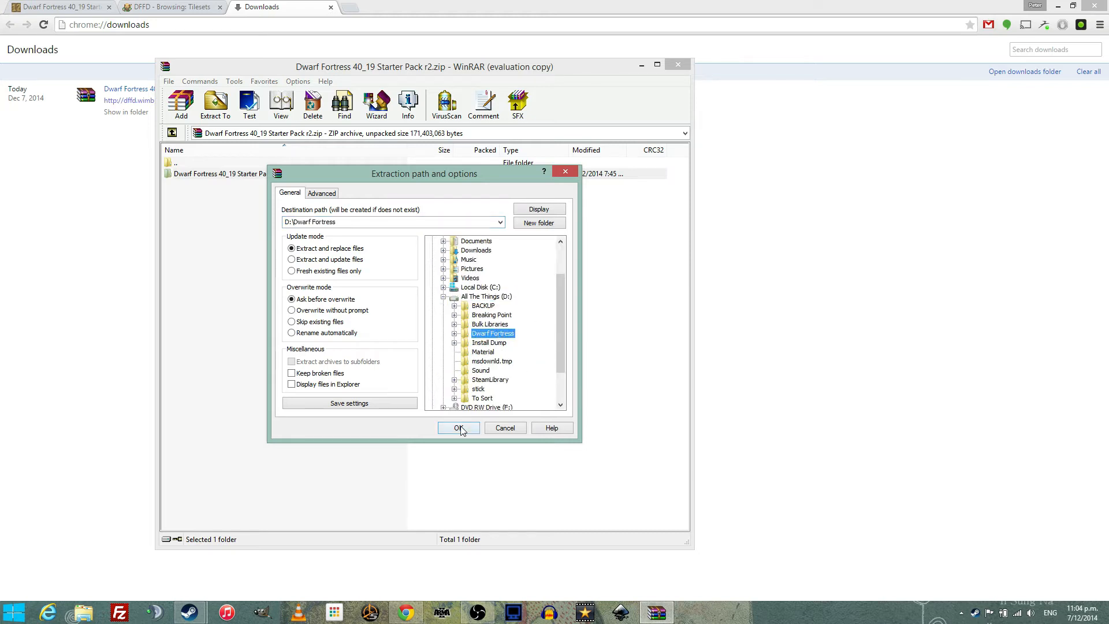
left_click(458, 427)
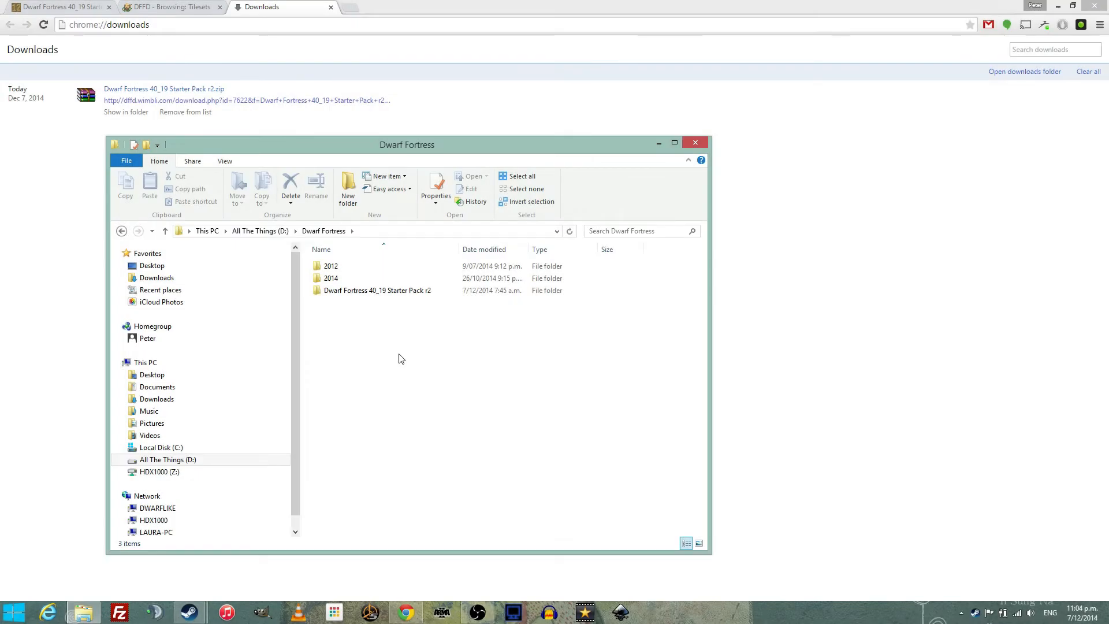
Enter the Starter Pack r2 folder and run Starter Pack Launcher (PyLNP).exe
left_click(377, 290)
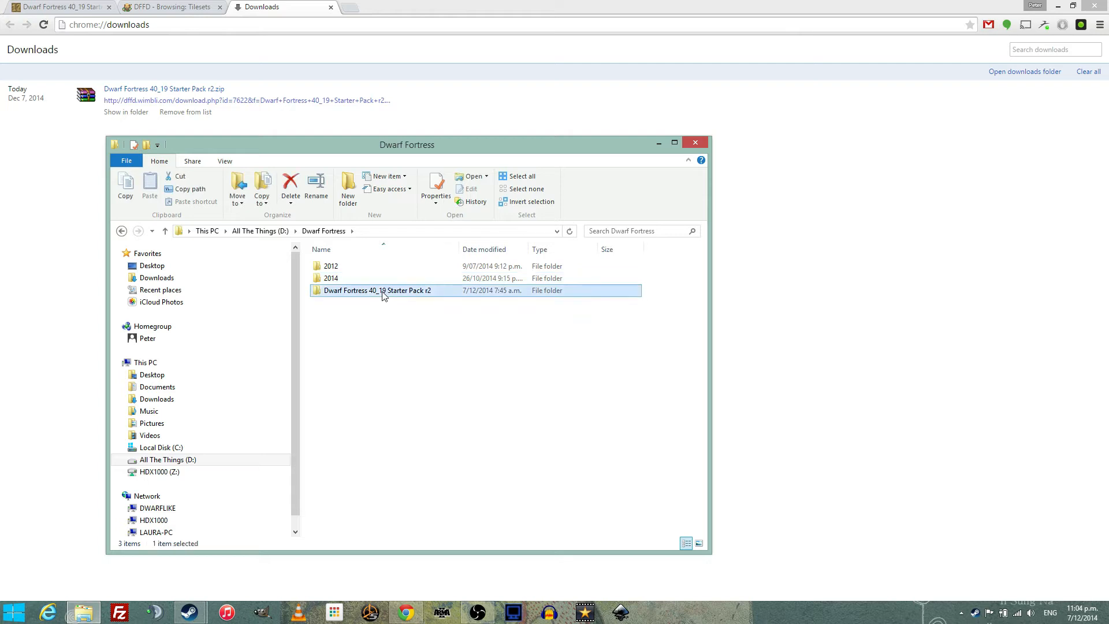
double_click(377, 290)
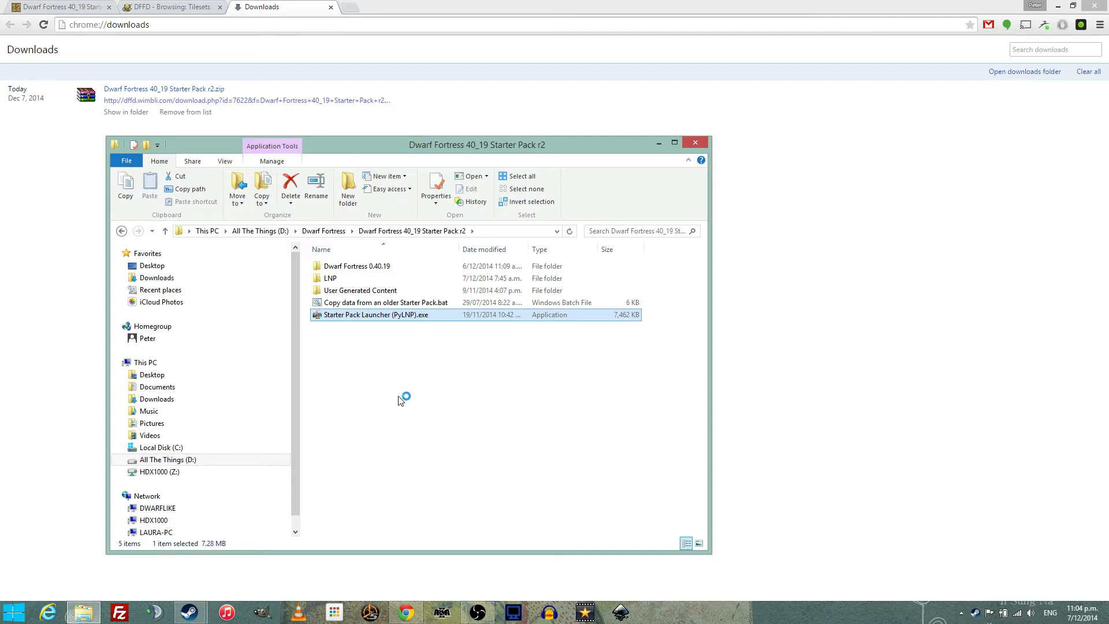
double_click(379, 315)
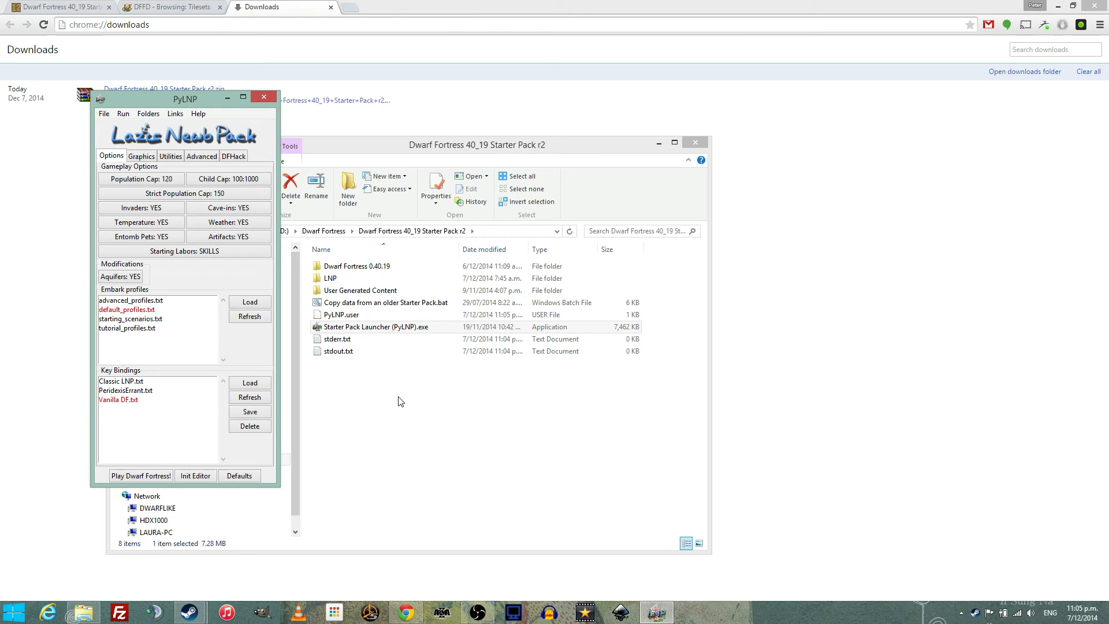
mouse_move(141, 475)
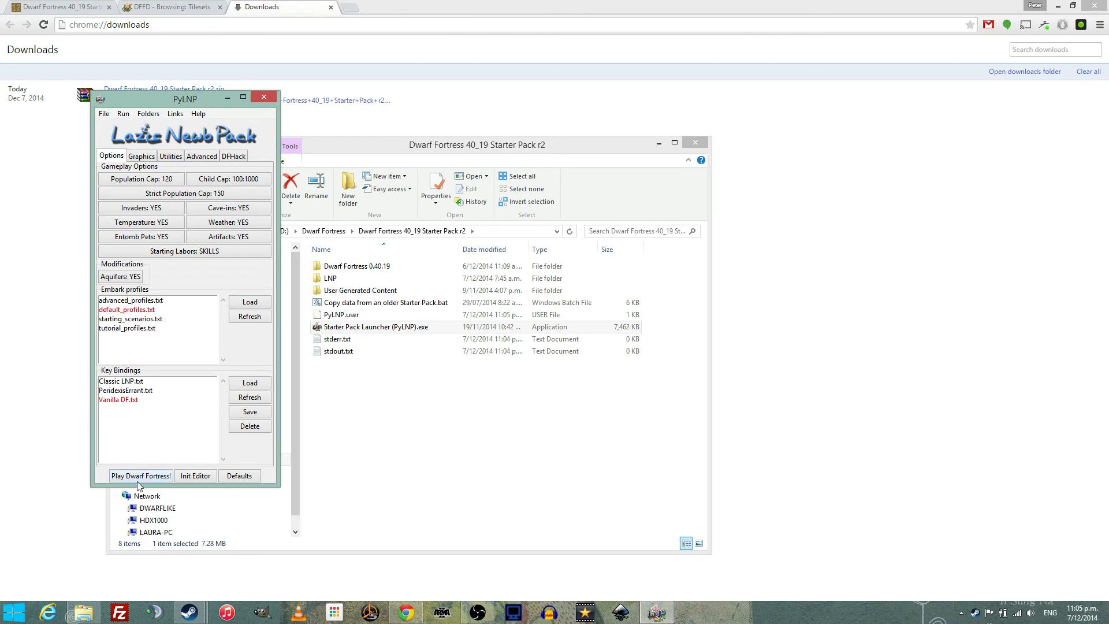
mouse_move(141, 475)
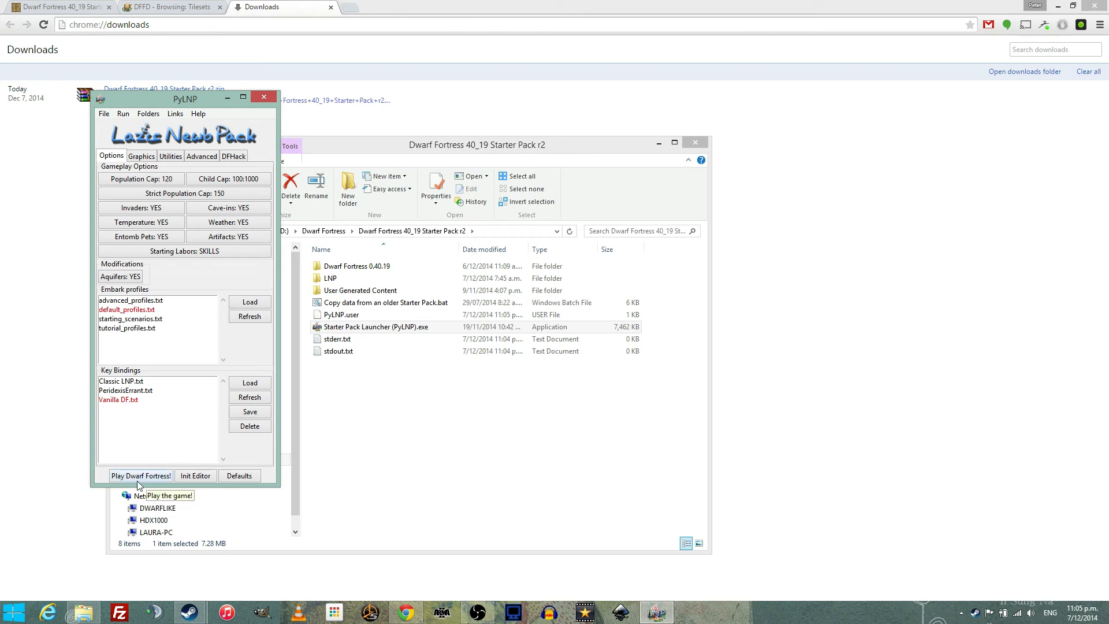
Launch the game with PyLNP's 'Play Dwarf Fortress!' button
left_click(141, 475)
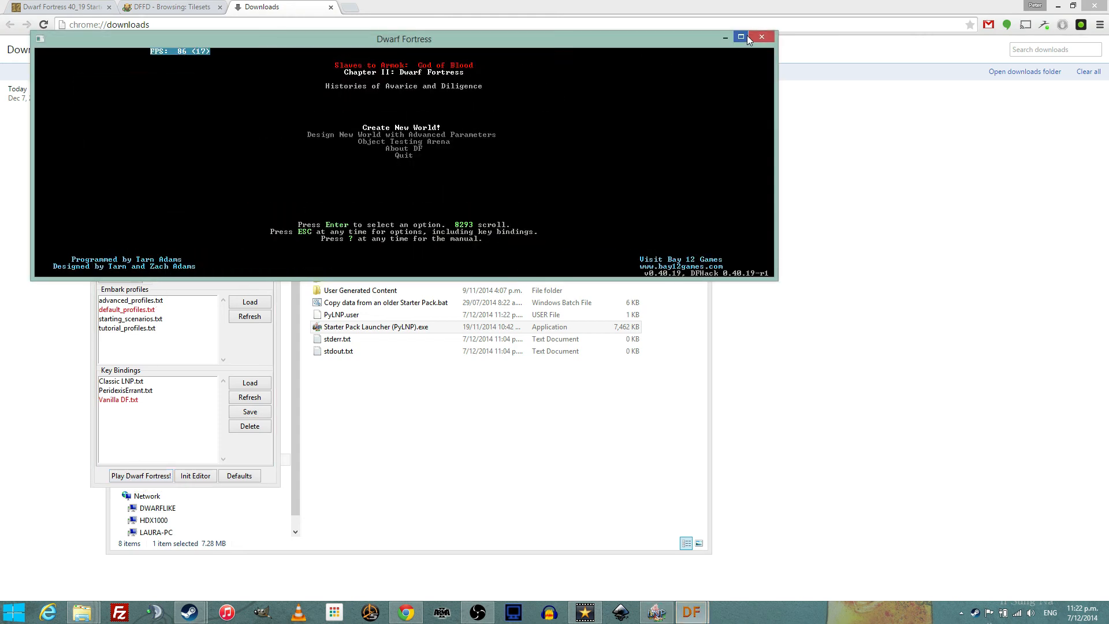
Maximize the Dwarf Fortress window so the title menu fills the screen
left_click(740, 37)
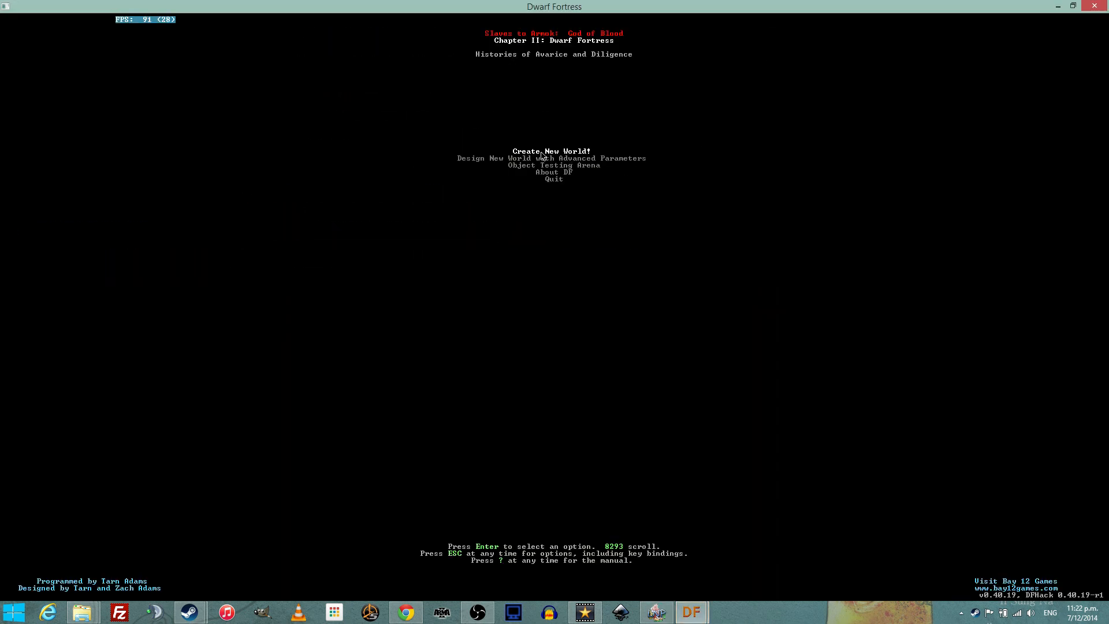